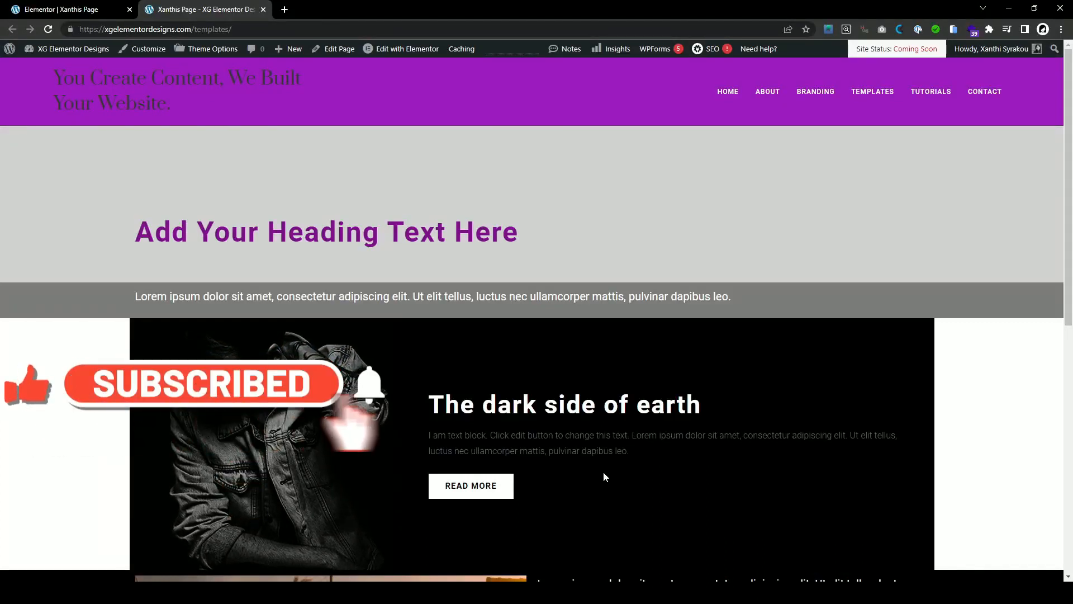
# Step: Scroll through the live page, then switch to the Elementor editor tab
pyautogui.scroll(-3)
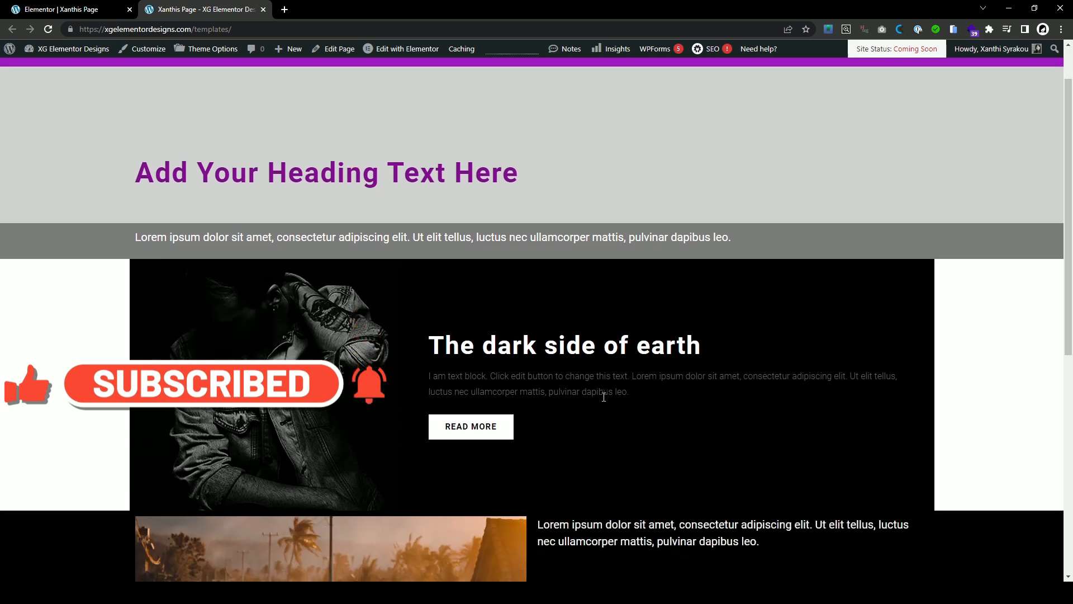
pyautogui.scroll(-3)
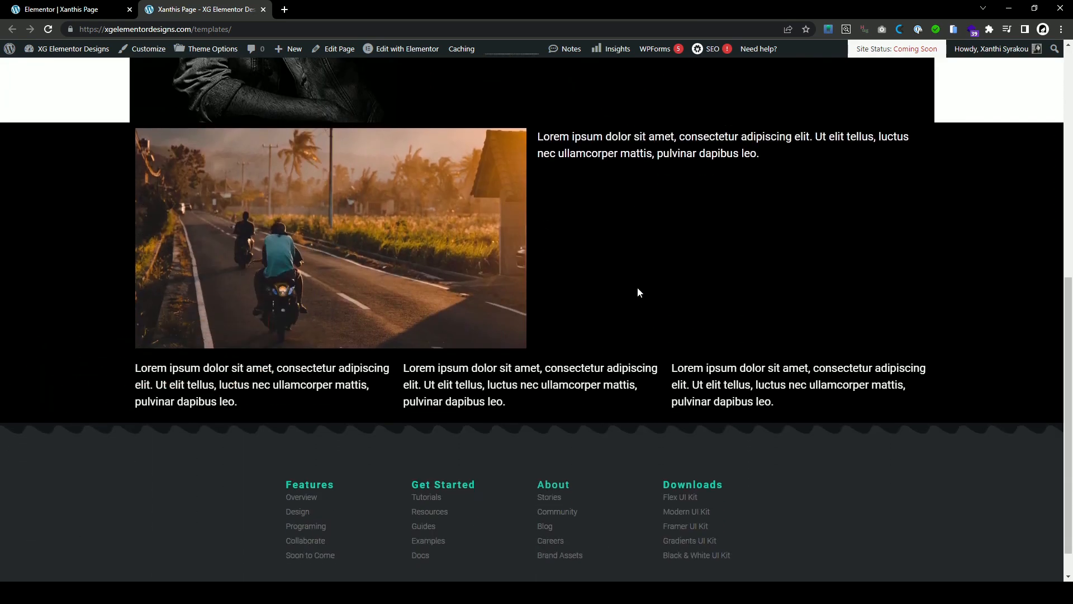
pyautogui.scroll(-3)
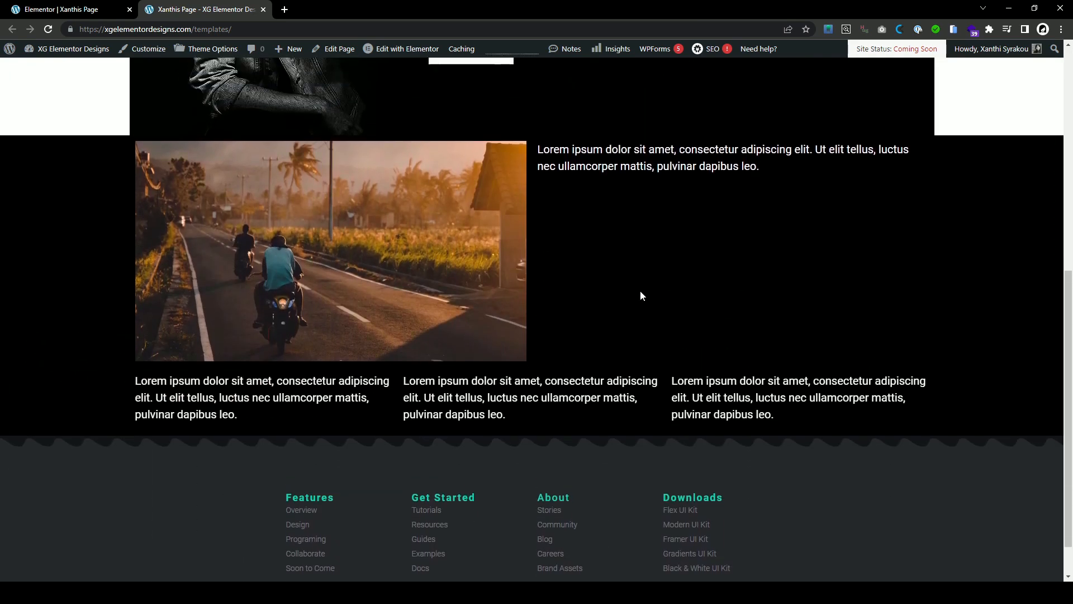
pyautogui.scroll(-3)
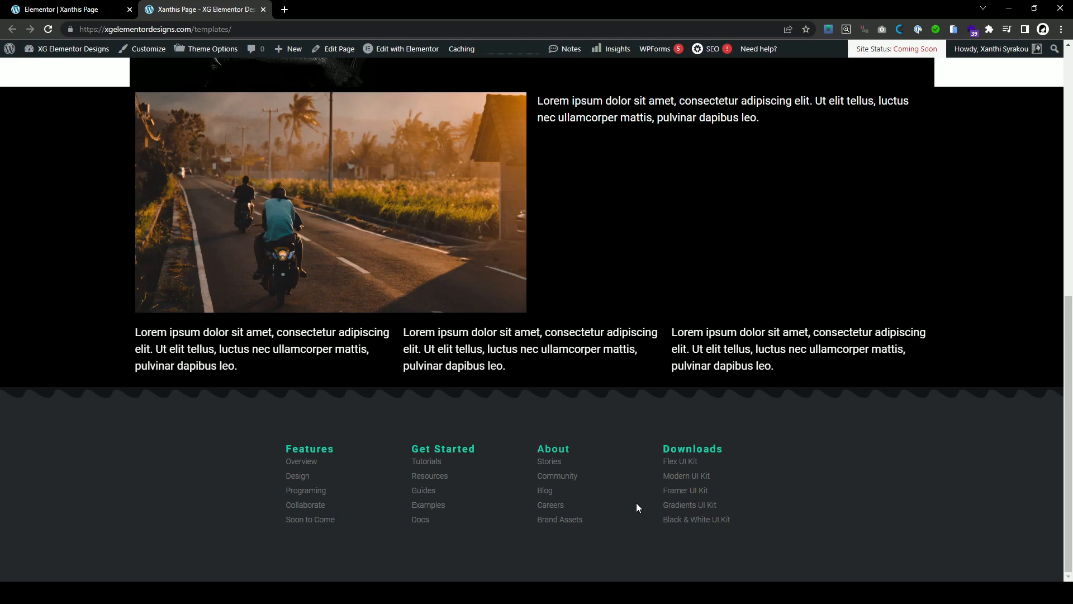
pyautogui.moveTo(456, 194)
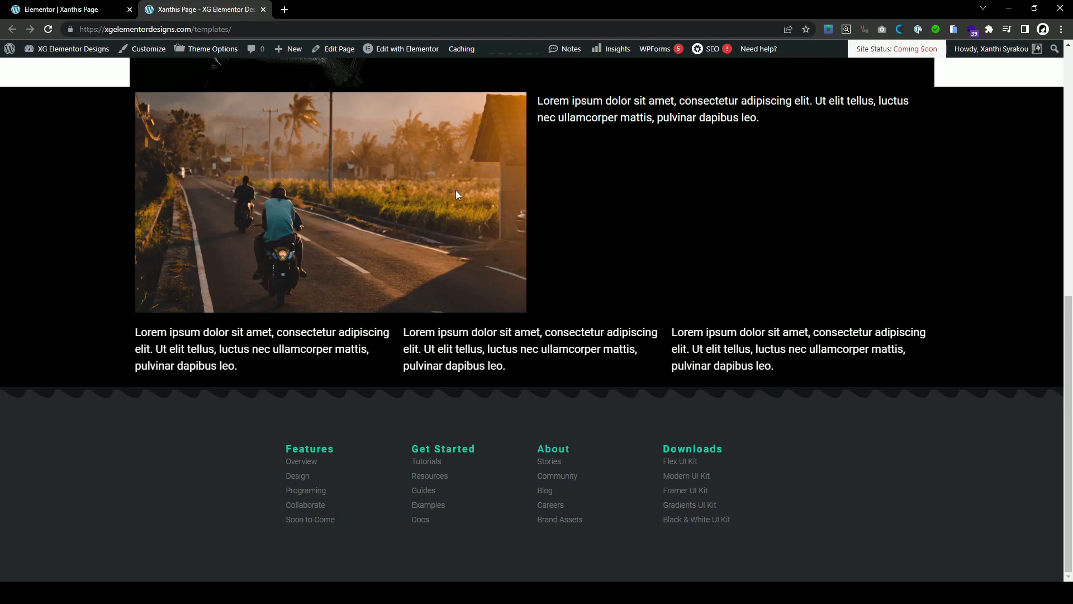
pyautogui.scroll(3)
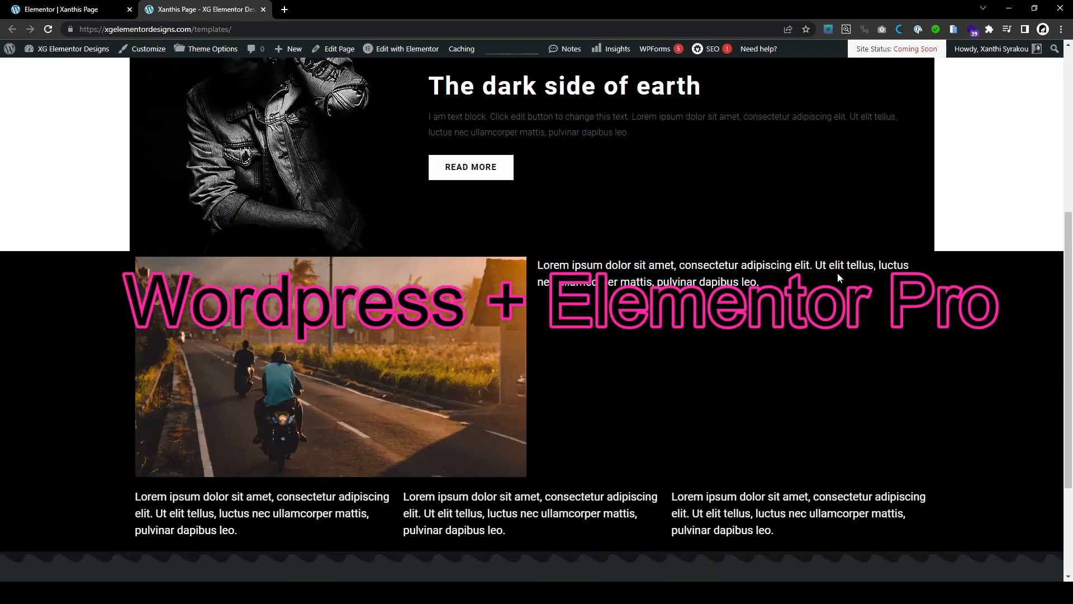
pyautogui.click(61, 11)
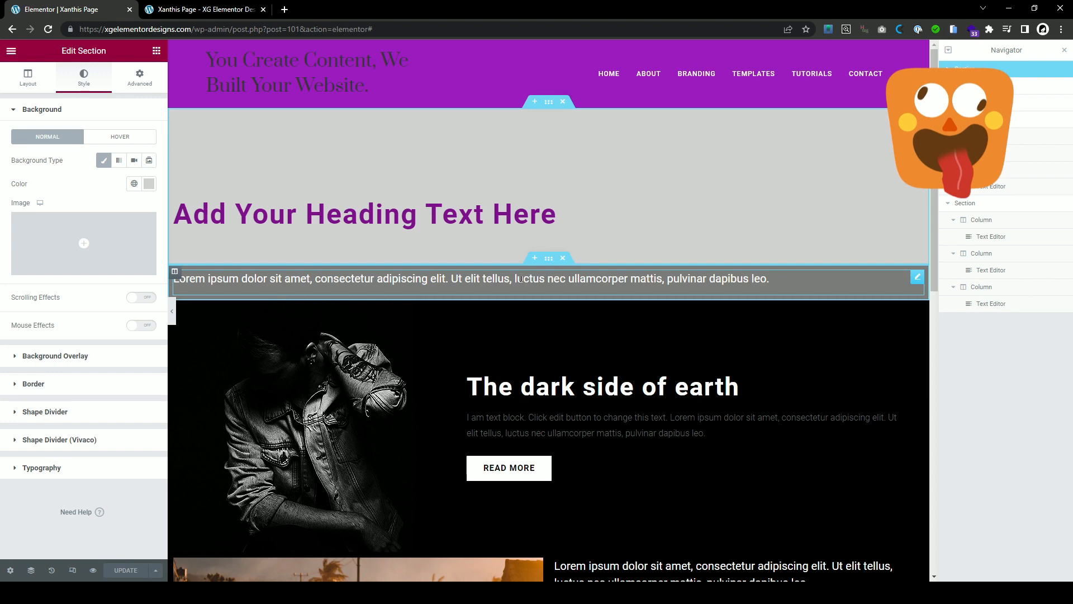
# Step: Scroll down through the page sections to the empty area above the footer
pyautogui.scroll(-3)
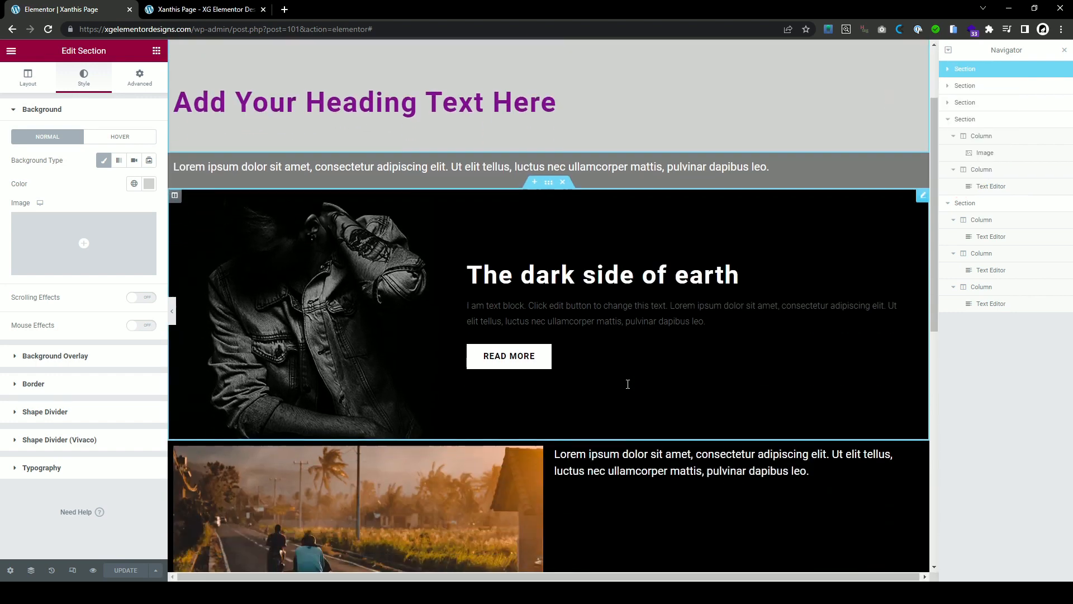
pyautogui.scroll(-3)
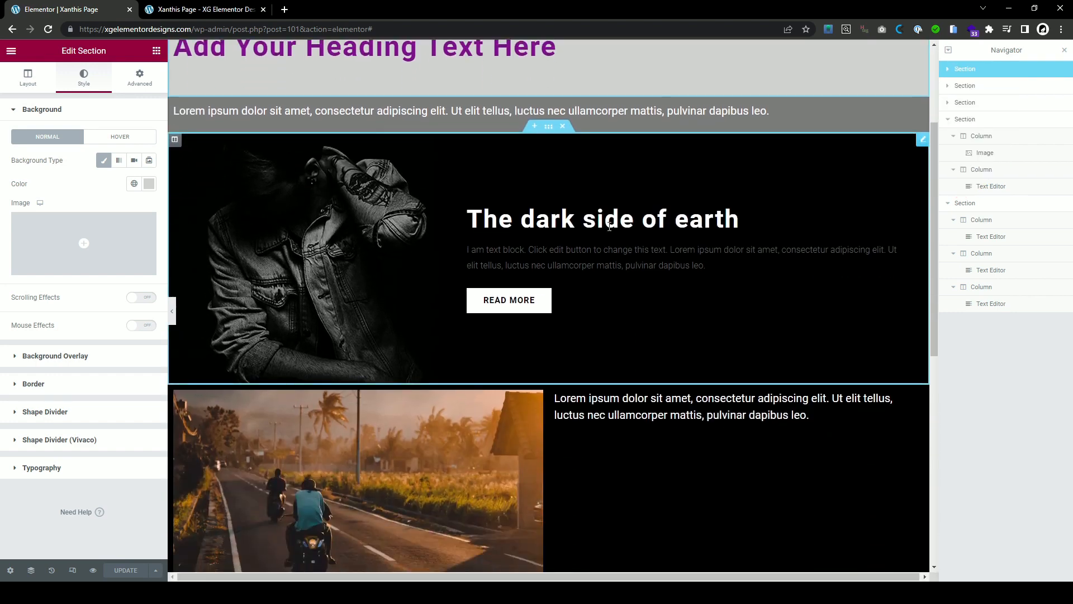
pyautogui.scroll(-3)
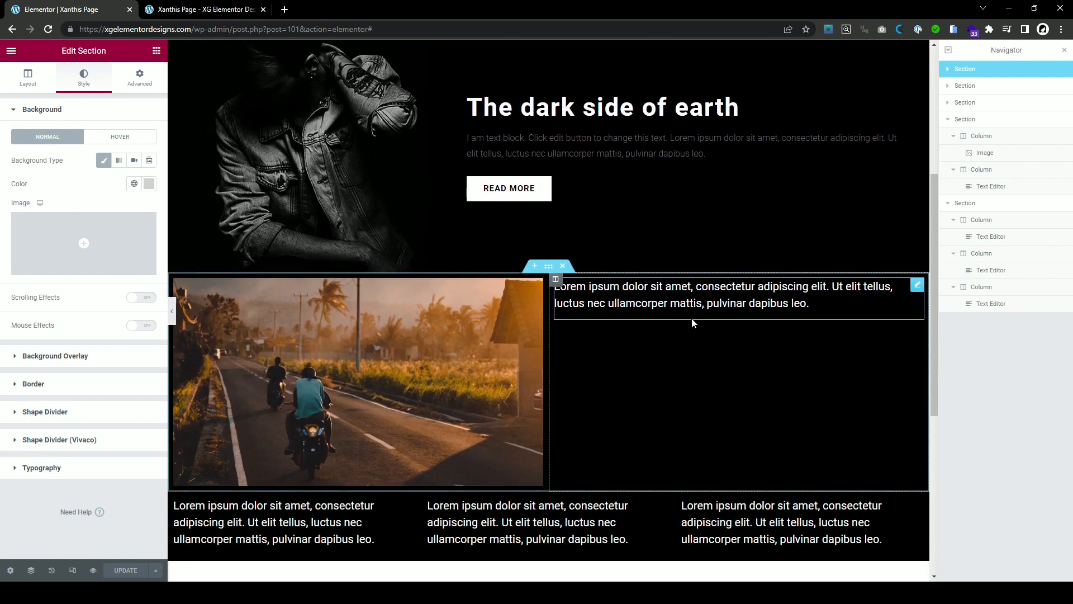
pyautogui.scroll(-3)
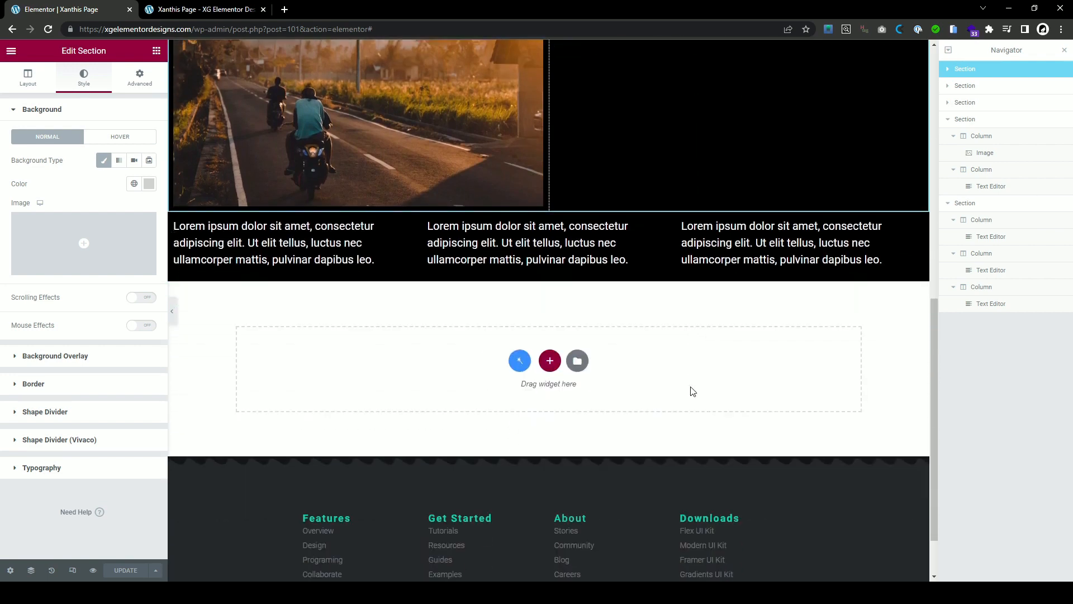
pyautogui.scroll(-3)
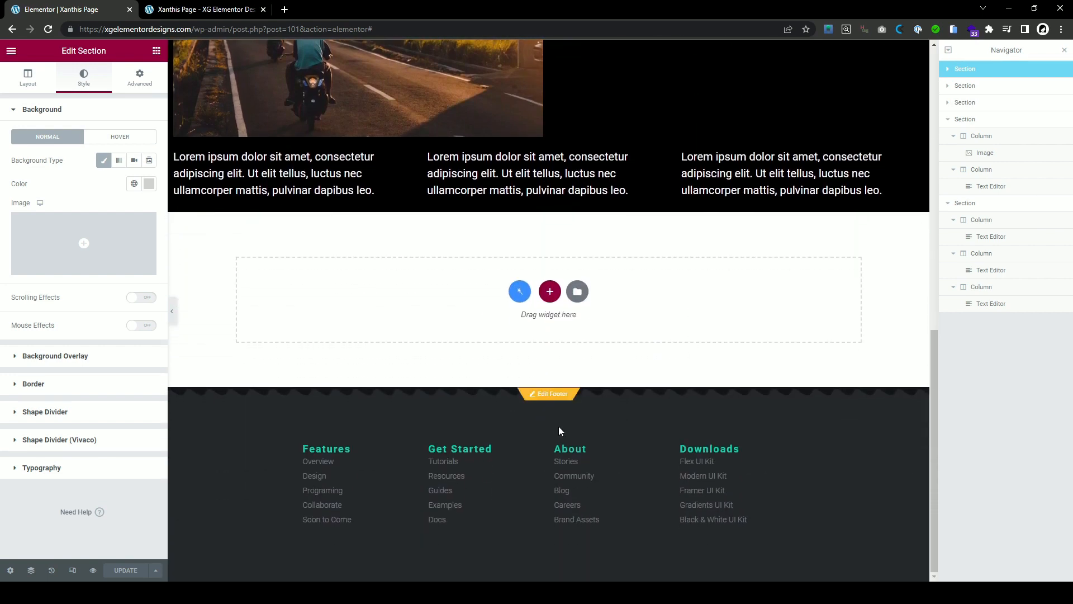
pyautogui.moveTo(549, 394)
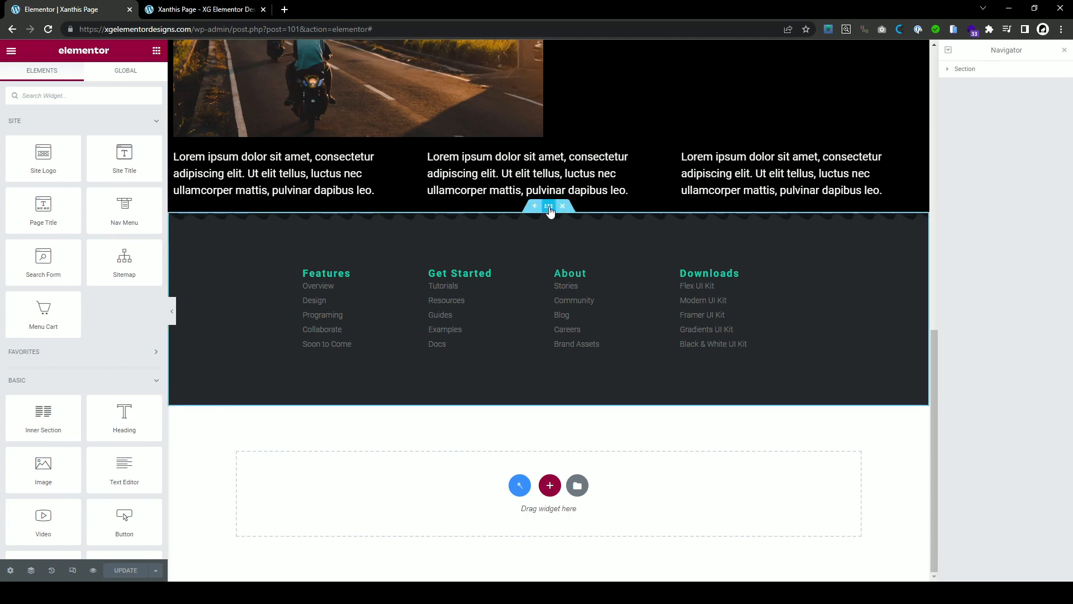
# Step: Make the footer section sticky at the bottom under Motion Effects and update the footer
pyautogui.click(548, 205)
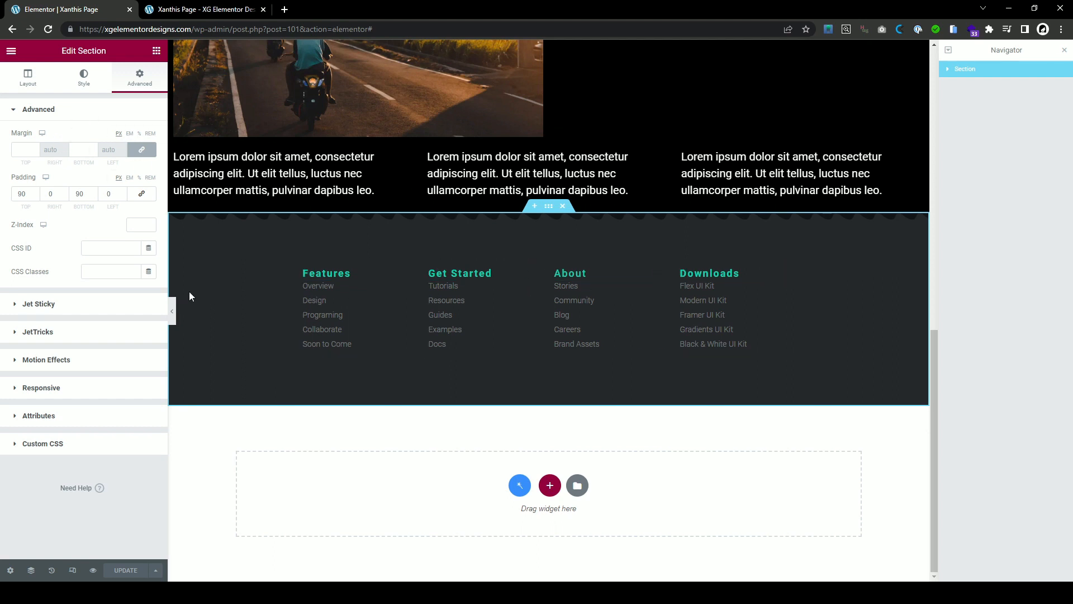
pyautogui.moveTo(47, 359)
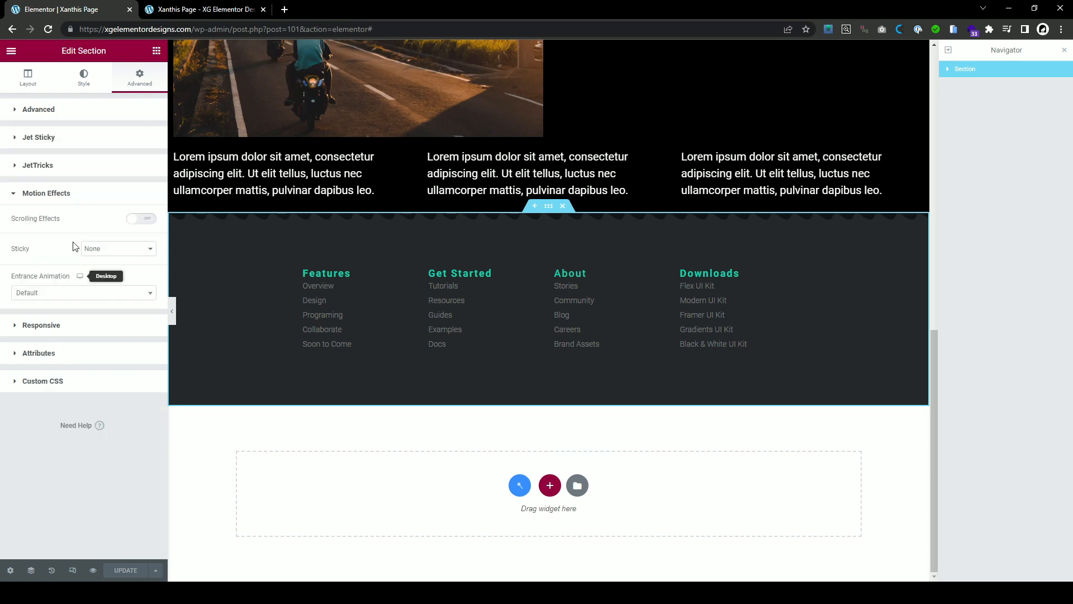
pyautogui.moveTo(66, 256)
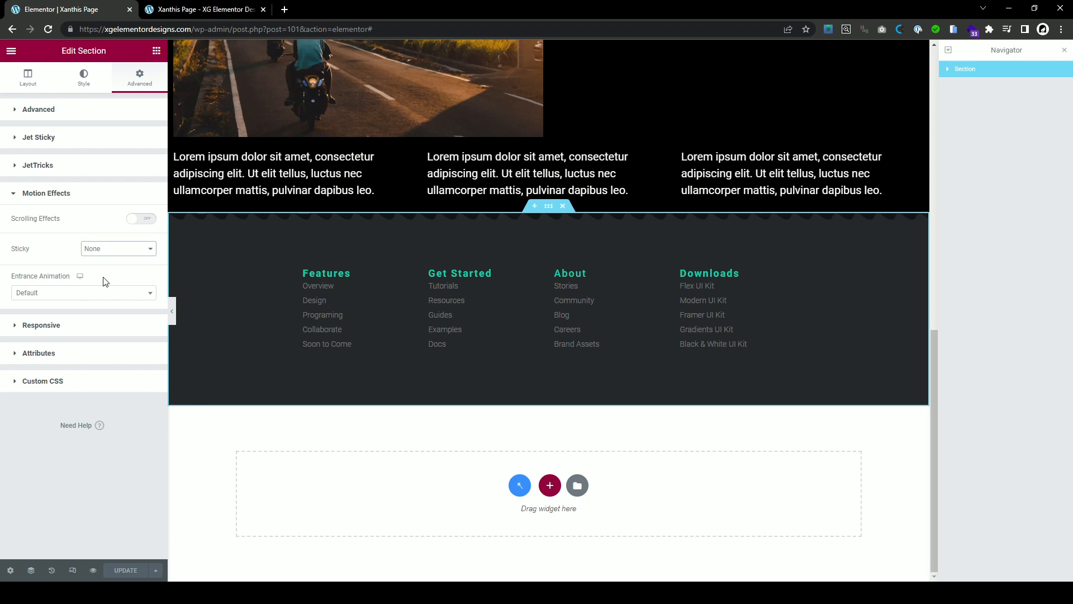
pyautogui.click(116, 248)
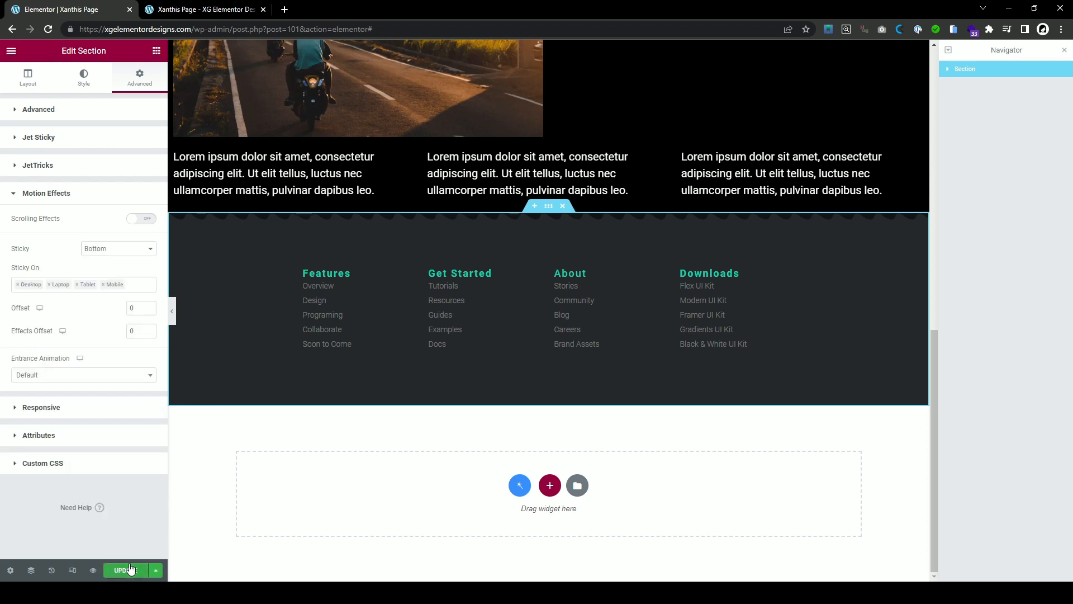
pyautogui.click(125, 569)
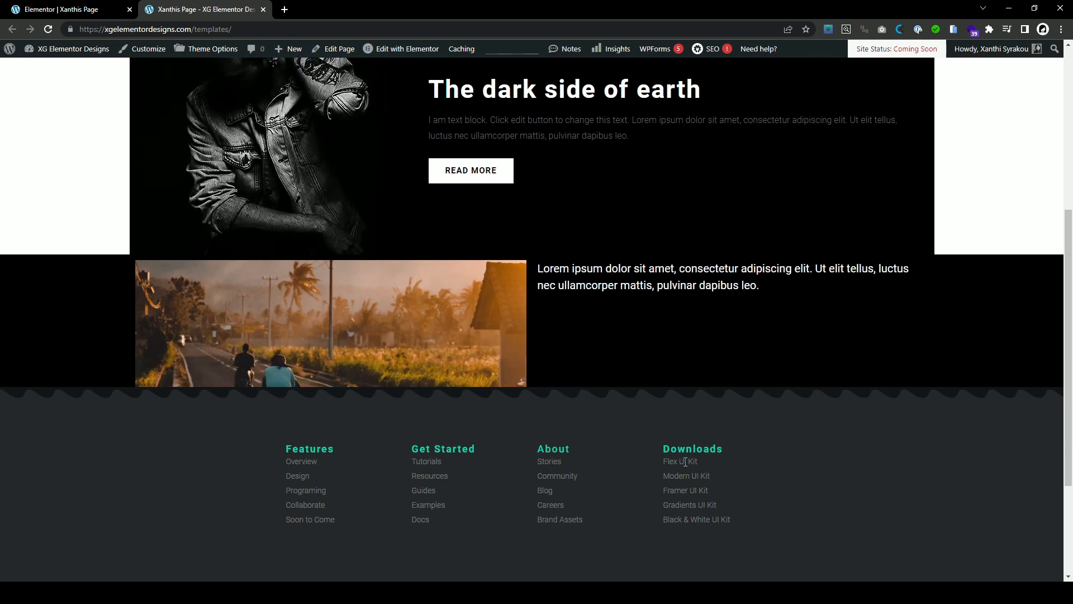
pyautogui.moveTo(904, 419)
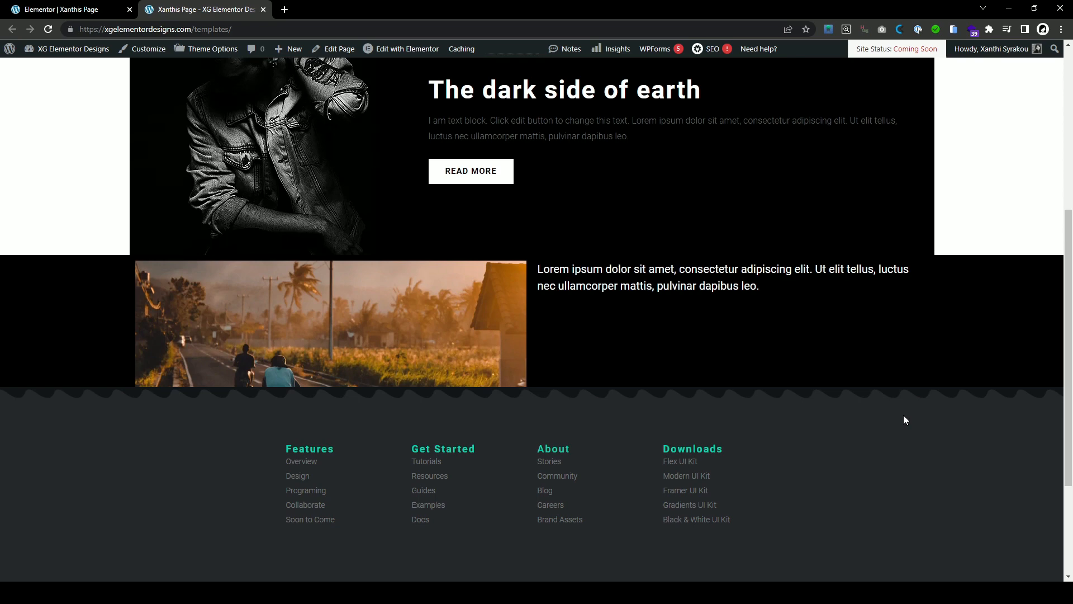
# Step: Scroll the live page to confirm the footer stays pinned at the bottom of the window
pyautogui.scroll(3)
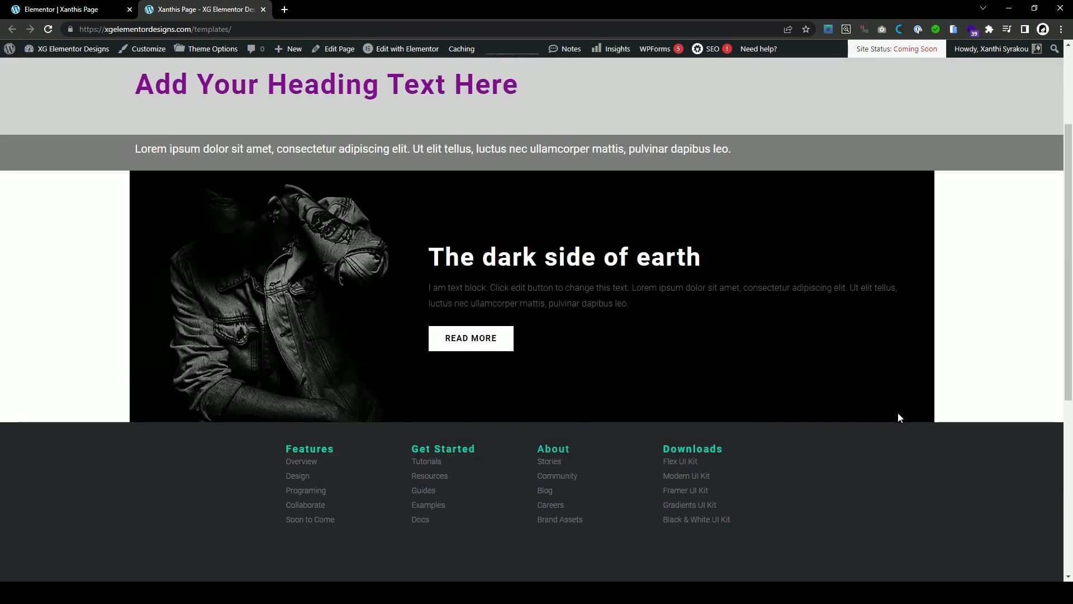
pyautogui.scroll(-3)
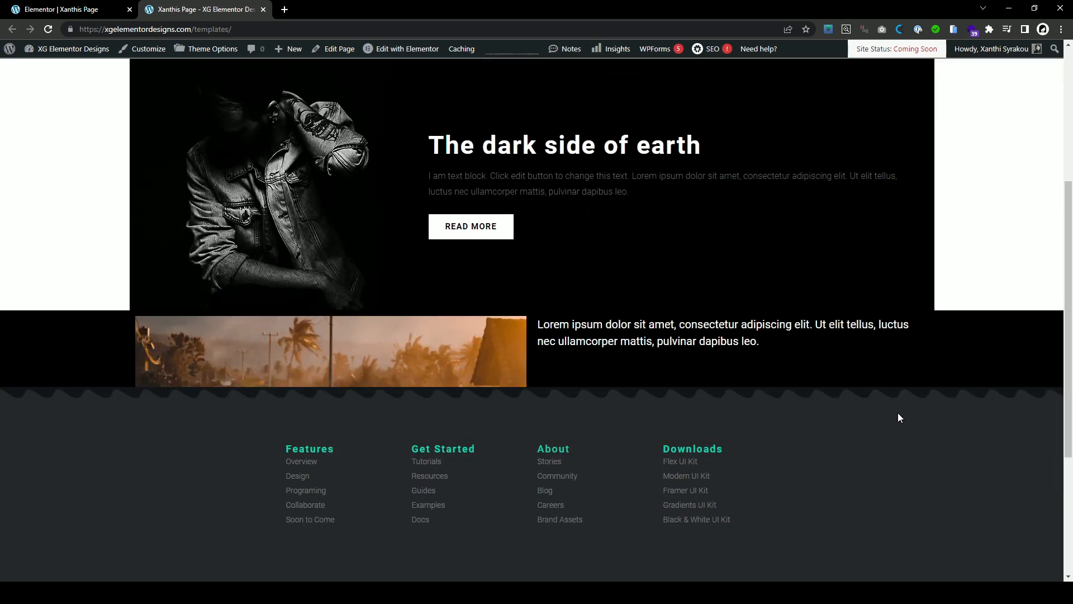
pyautogui.scroll(-3)
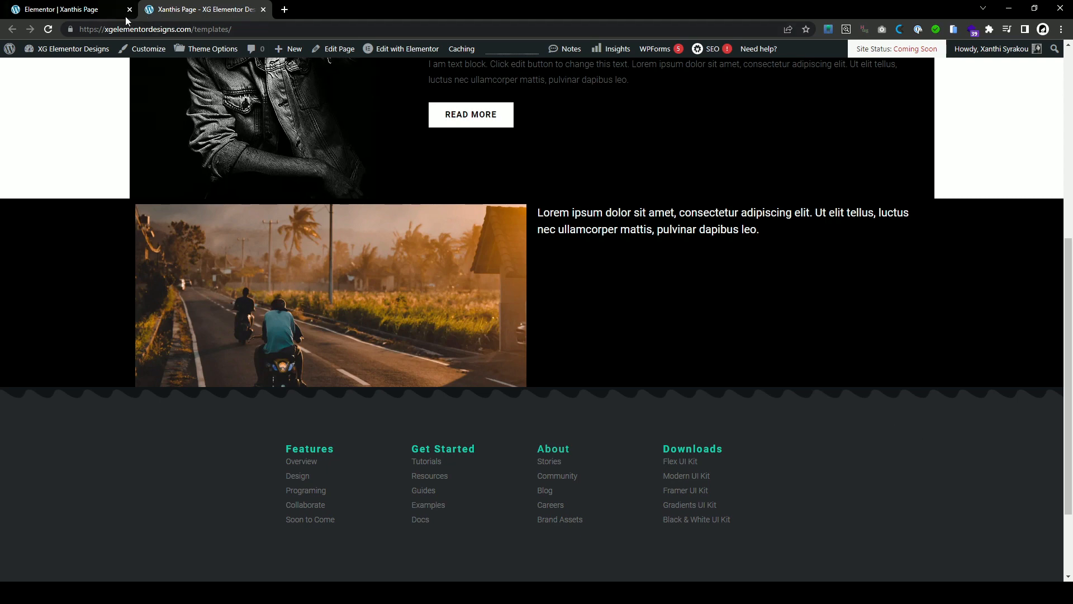
# Step: Return to the Elementor tab showing the footer's sticky-bottom Motion Effects settings
pyautogui.click(61, 9)
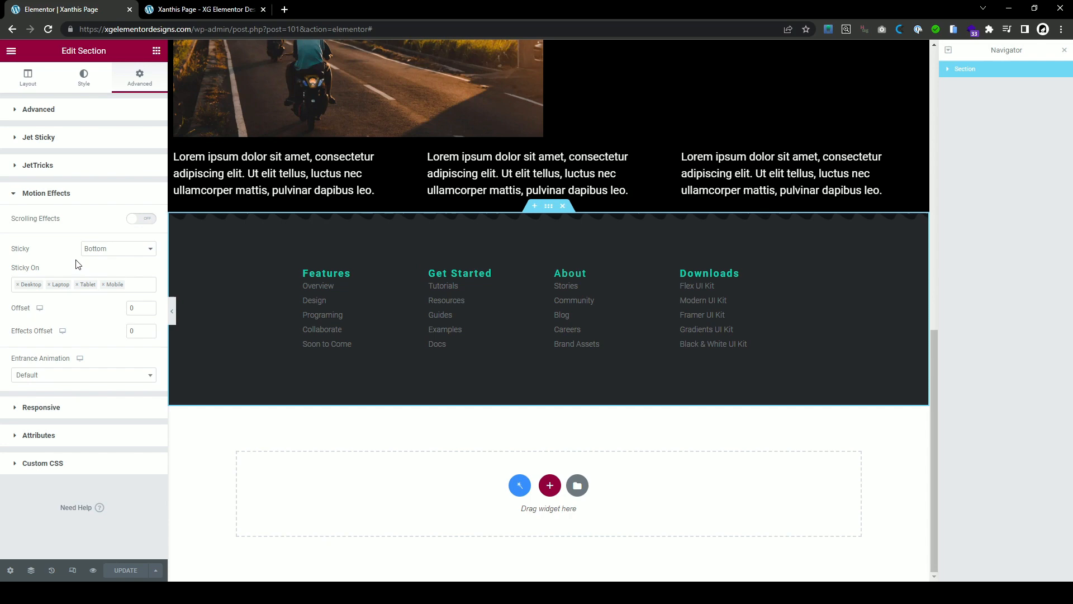
pyautogui.moveTo(115, 263)
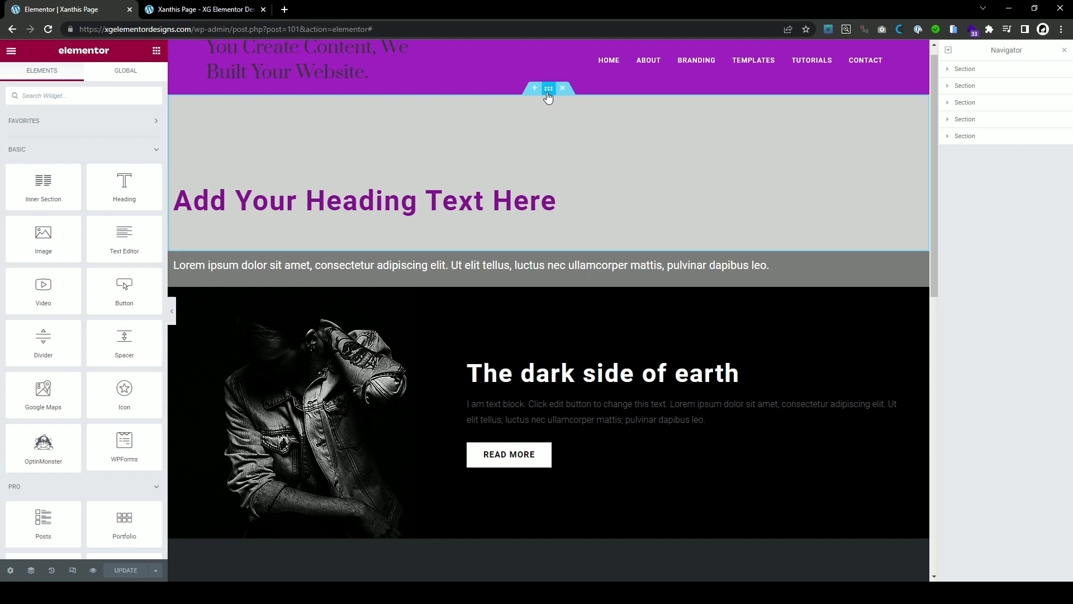
# Step: Give the top heading section a Z-index value in its Advanced settings
pyautogui.click(548, 87)
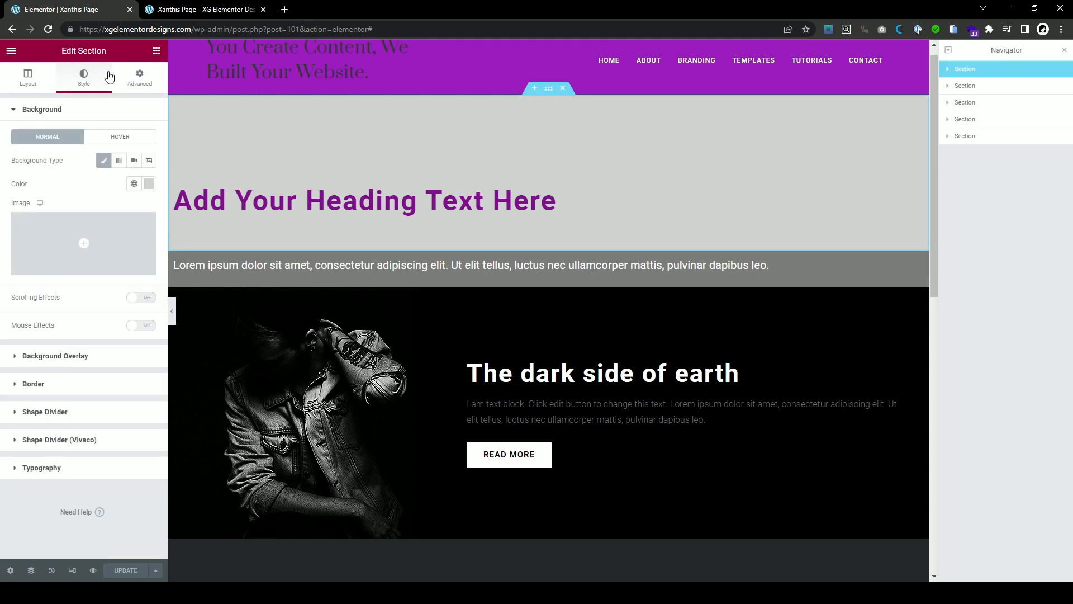
pyautogui.click(138, 77)
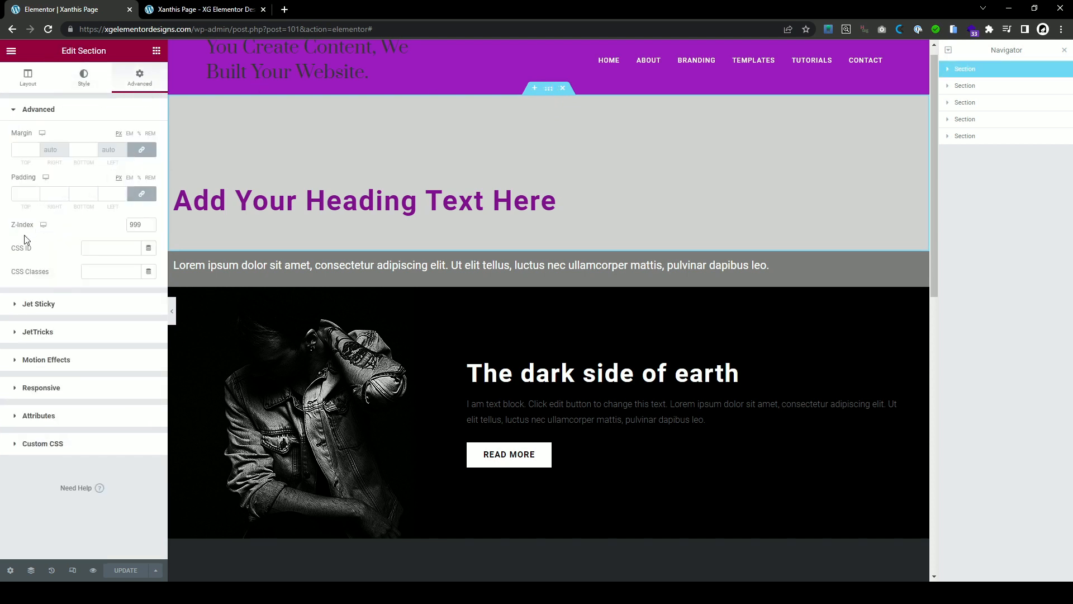
pyautogui.click(135, 225)
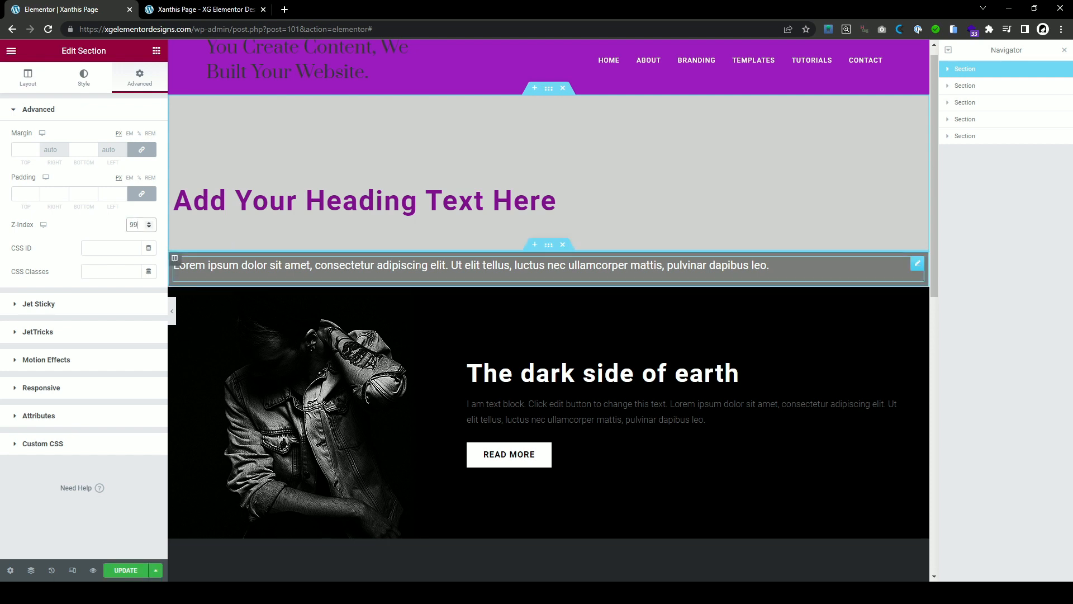
pyautogui.press('Backspace')
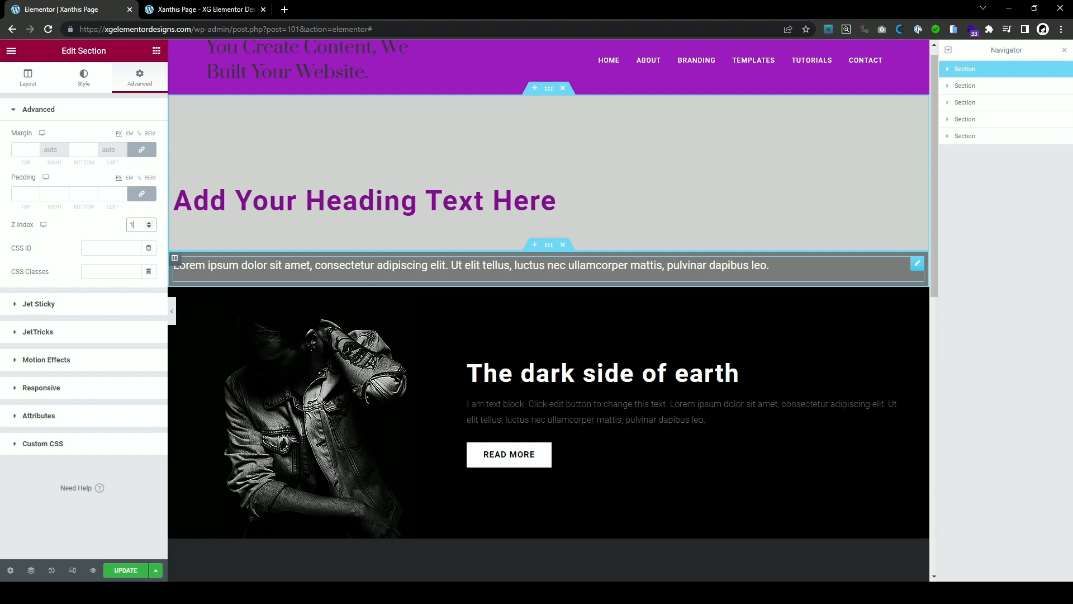
pyautogui.write('100')
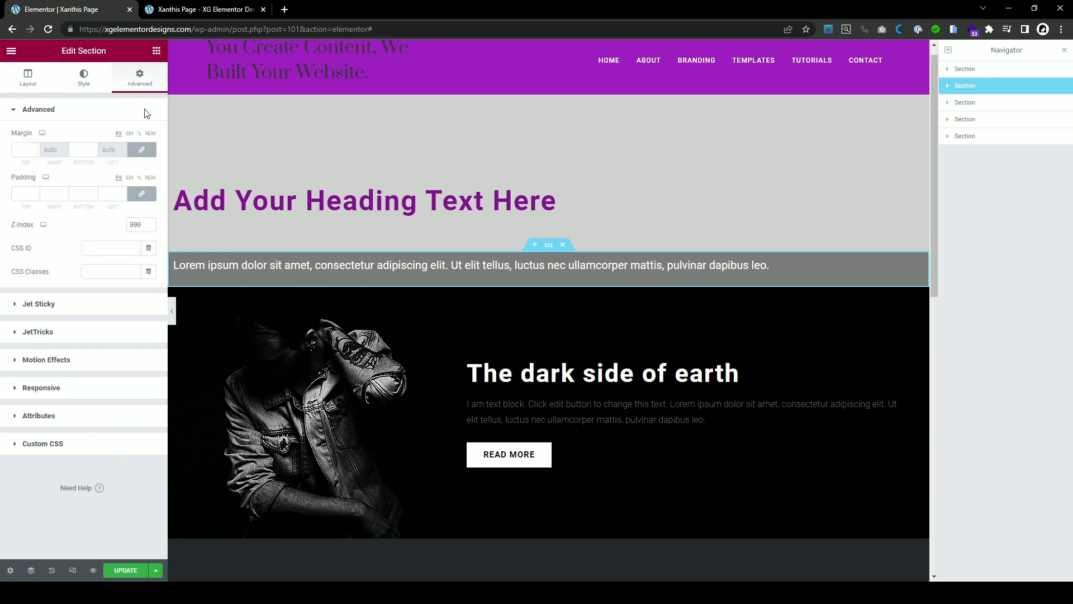
# Step: Bring up the Z-index setting for the grey text and dark side of earth sections
pyautogui.click(135, 225)
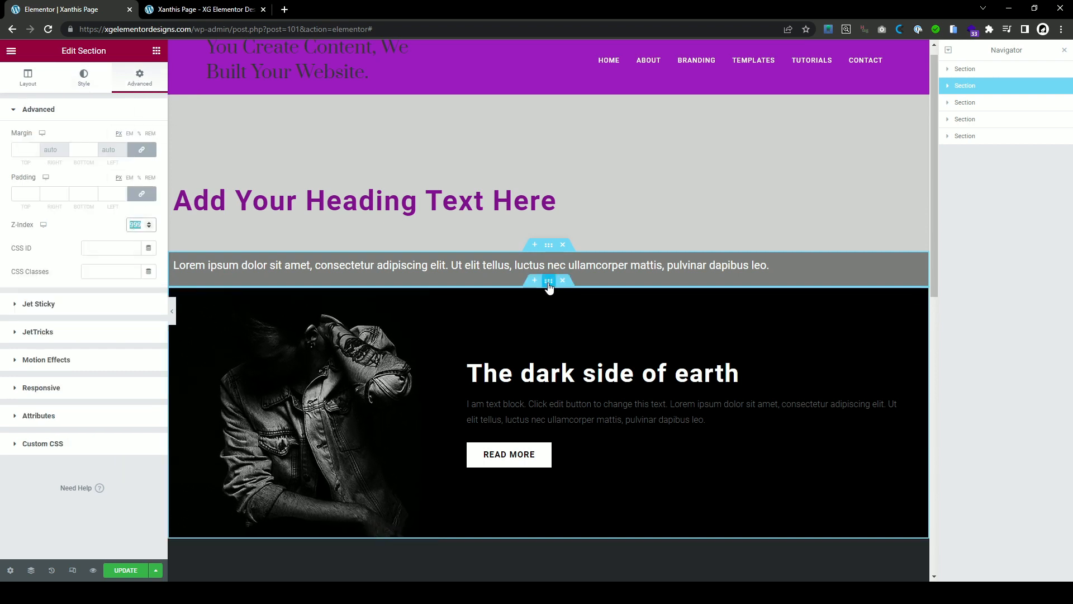
pyautogui.click(28, 77)
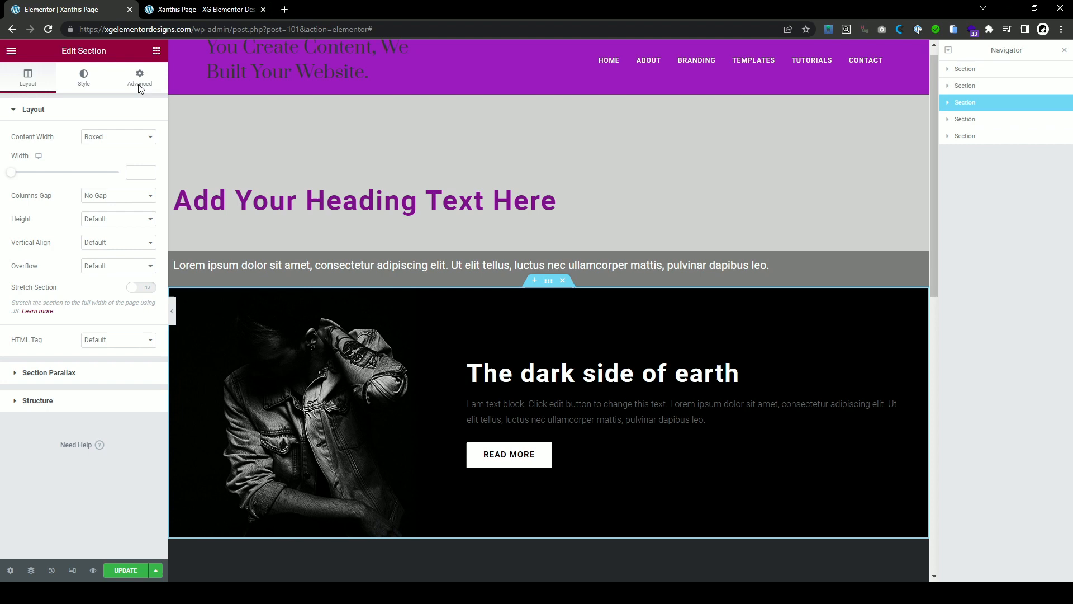
pyautogui.click(140, 77)
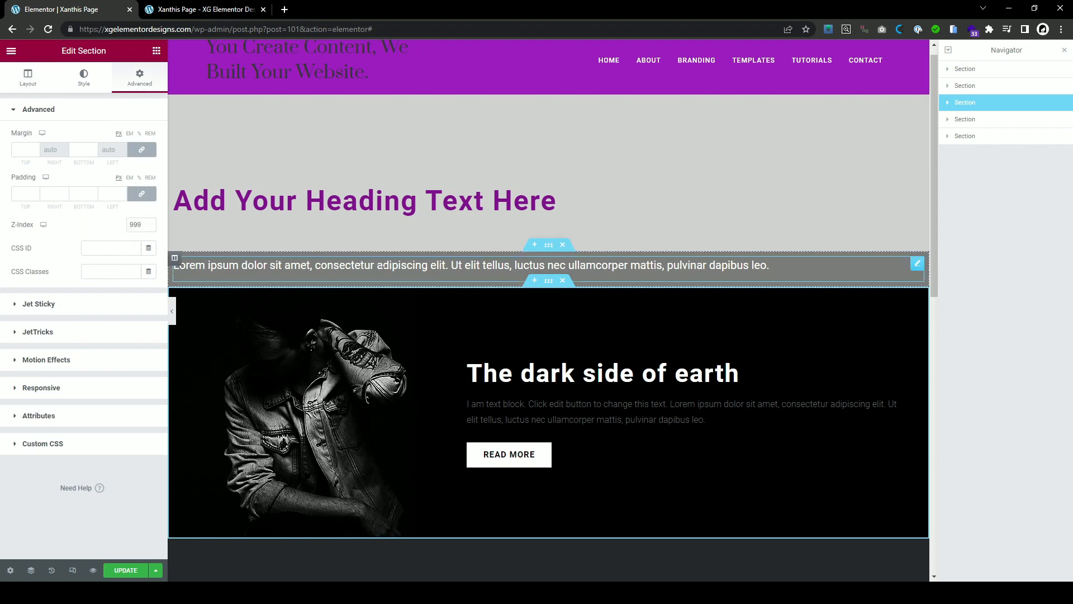
# Step: Apply the Z-index to the three-column text section and update the page
pyautogui.scroll(-3)
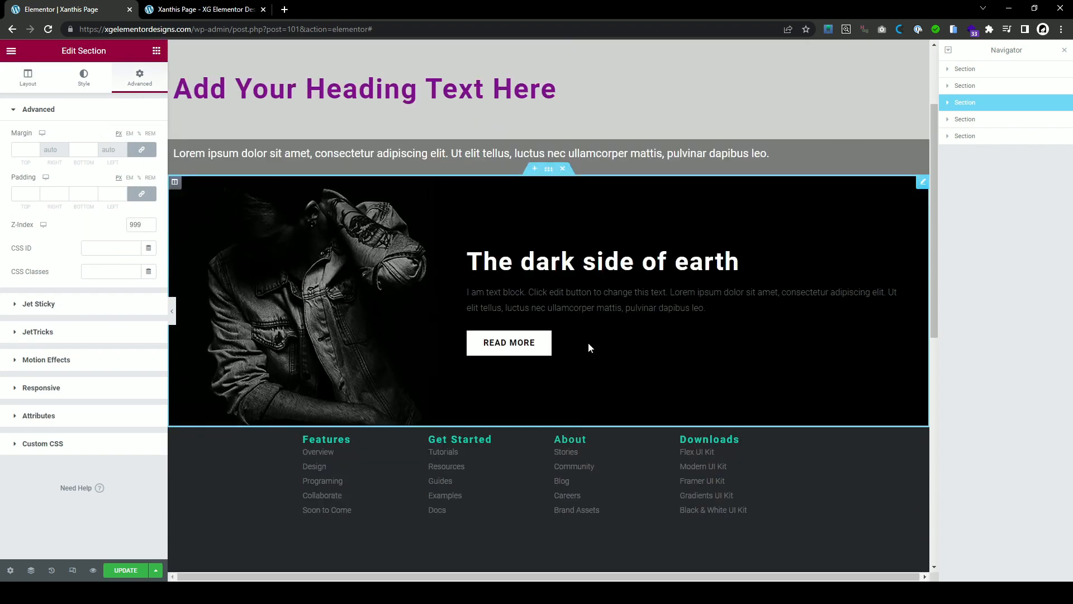
pyautogui.scroll(-3)
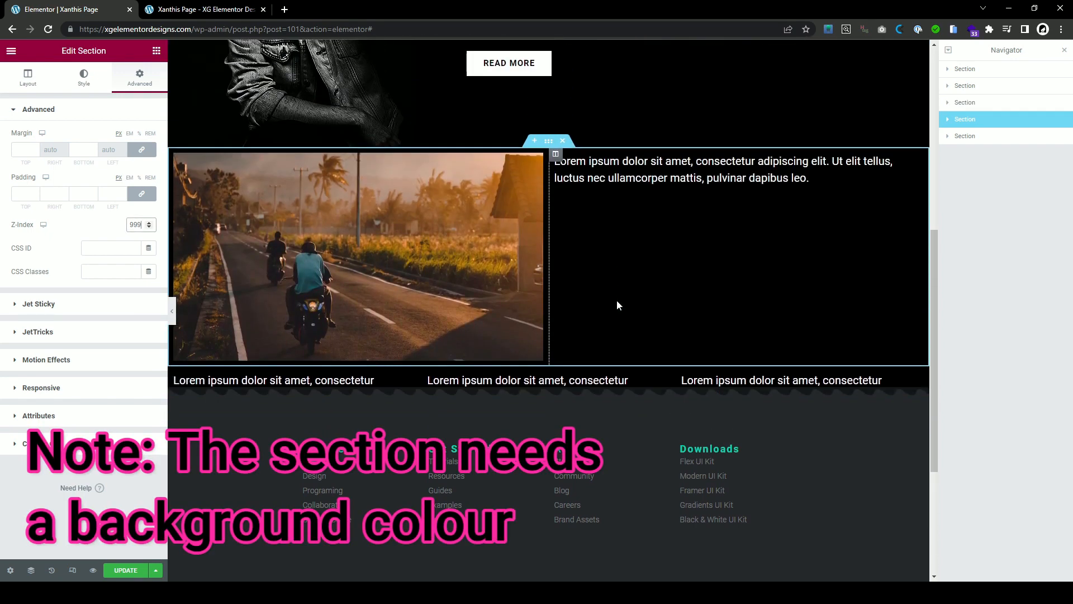
pyautogui.scroll(-3)
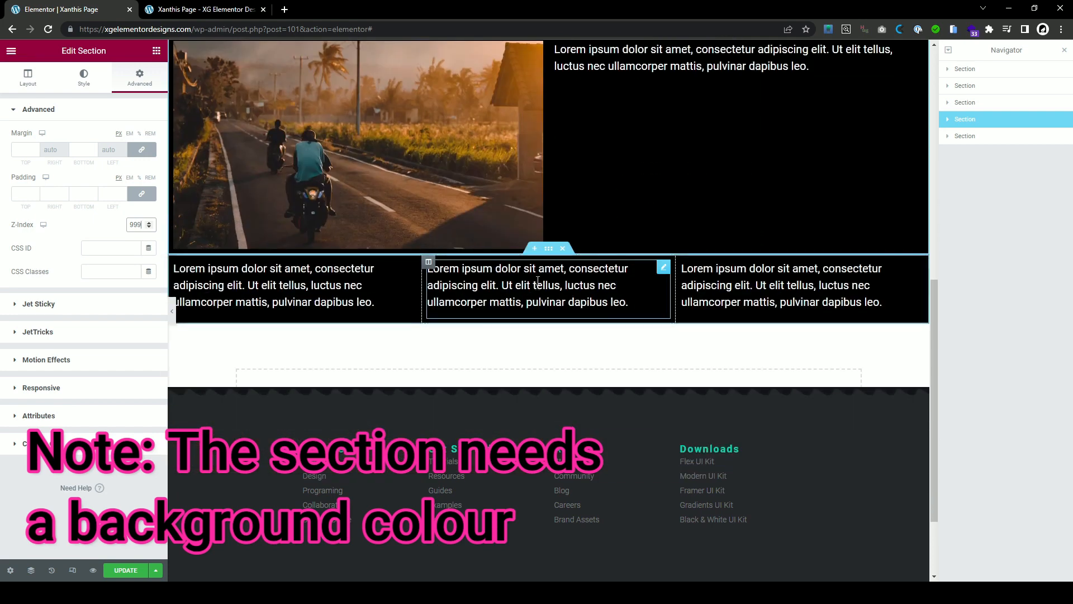
pyautogui.click(84, 77)
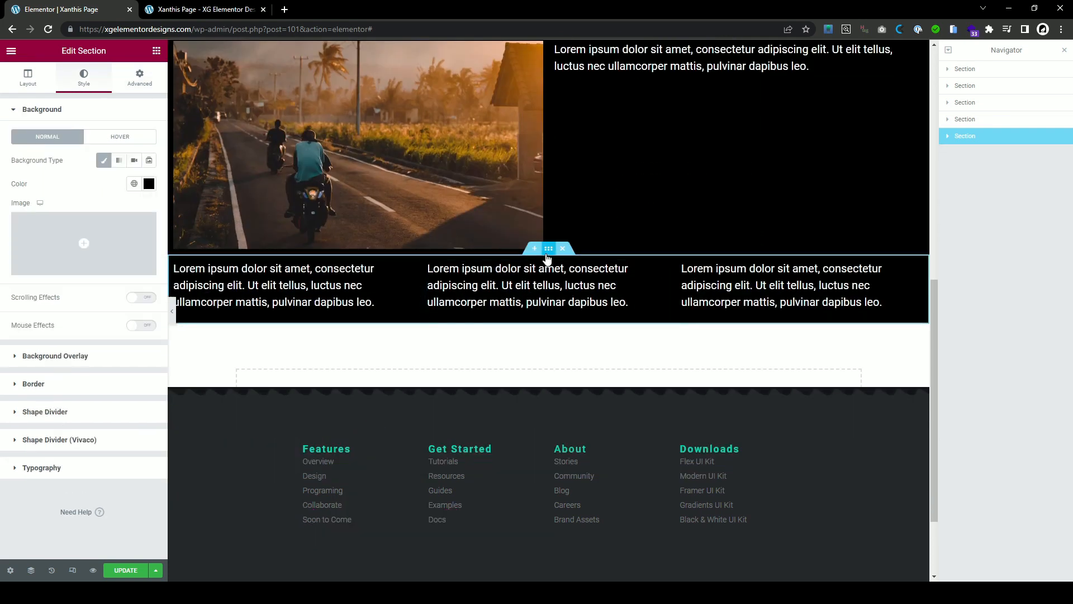
pyautogui.click(139, 74)
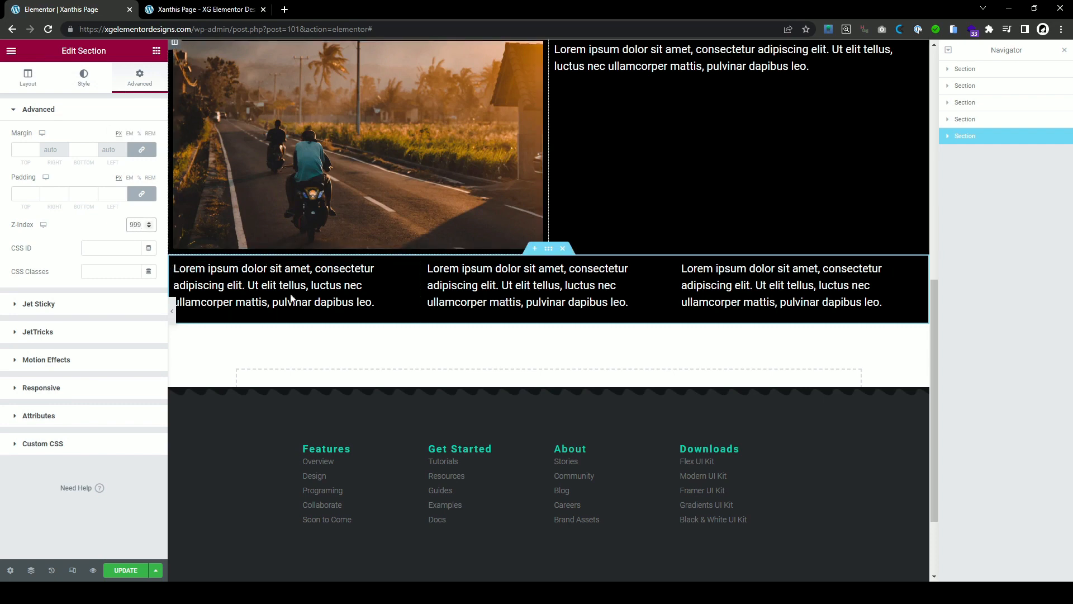
pyautogui.click(125, 568)
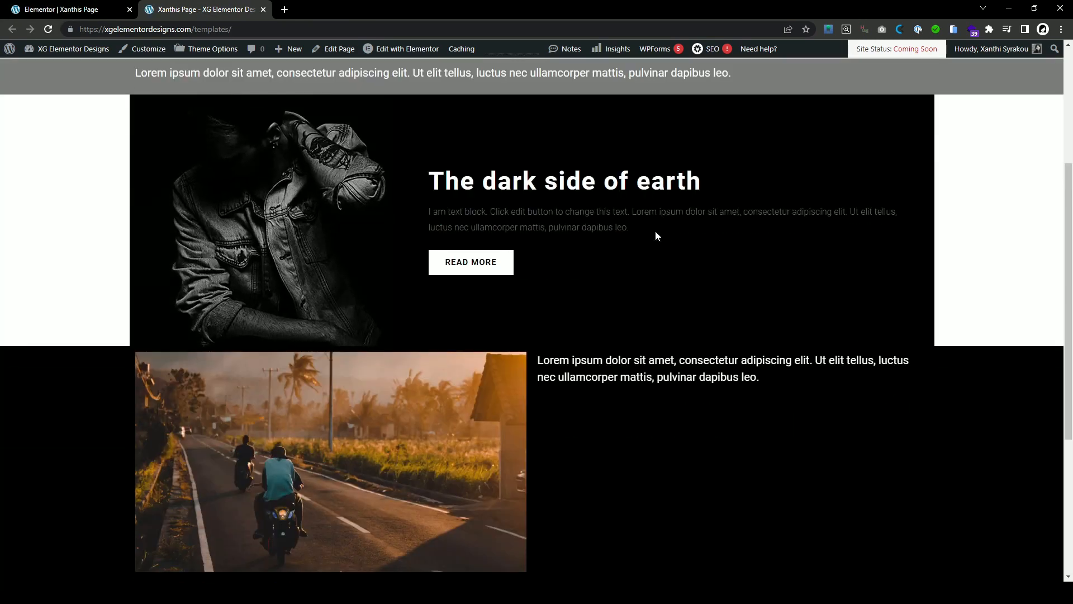
# Step: Scroll the published page to the bottom to watch the footer reveal beneath the last black section
pyautogui.scroll(-3)
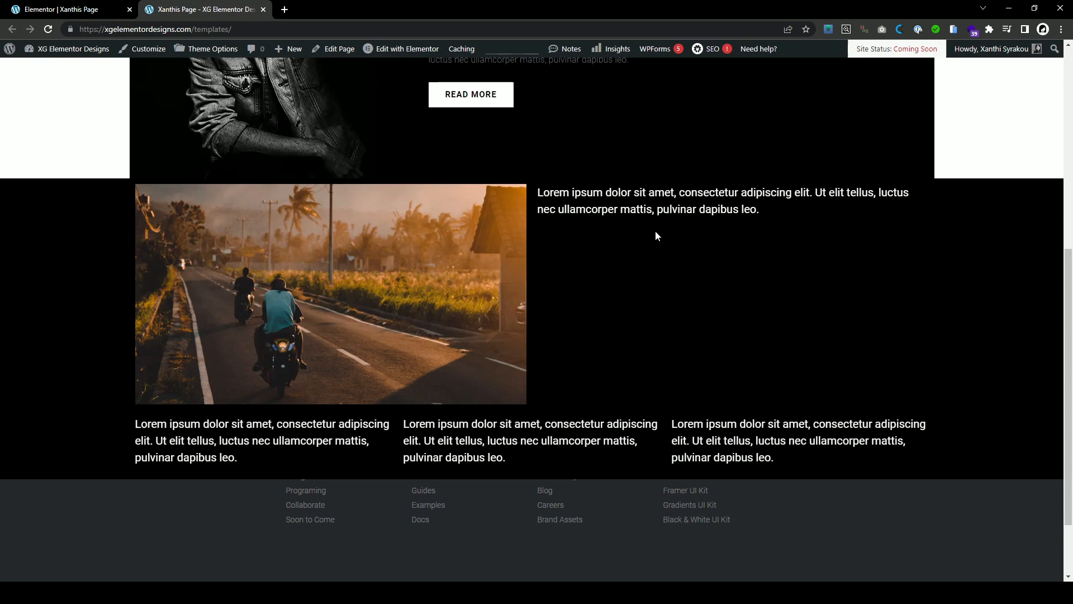
pyautogui.scroll(-3)
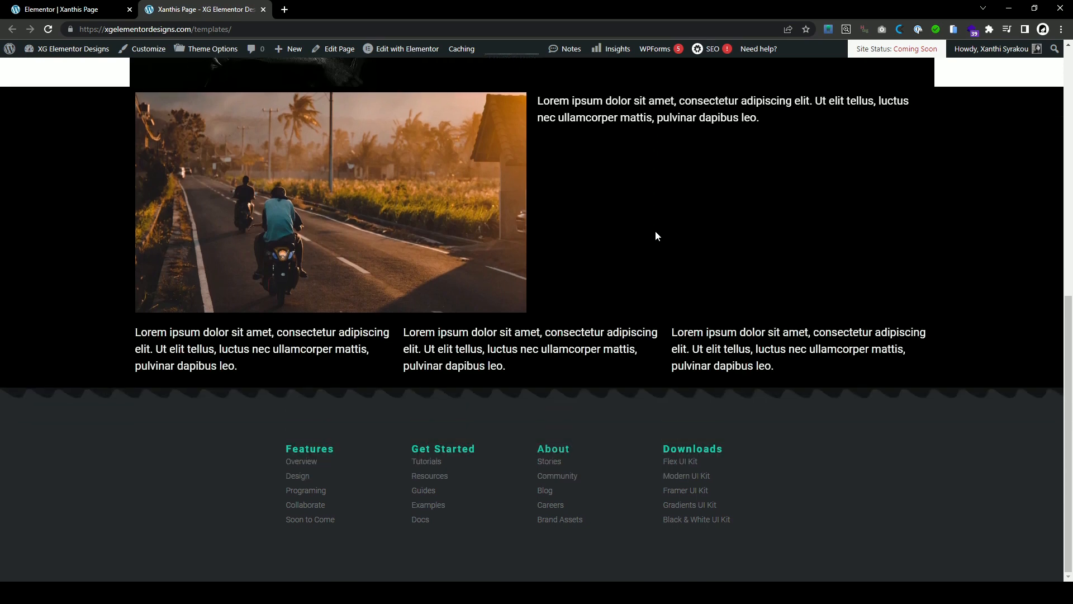
pyautogui.moveTo(616, 228)
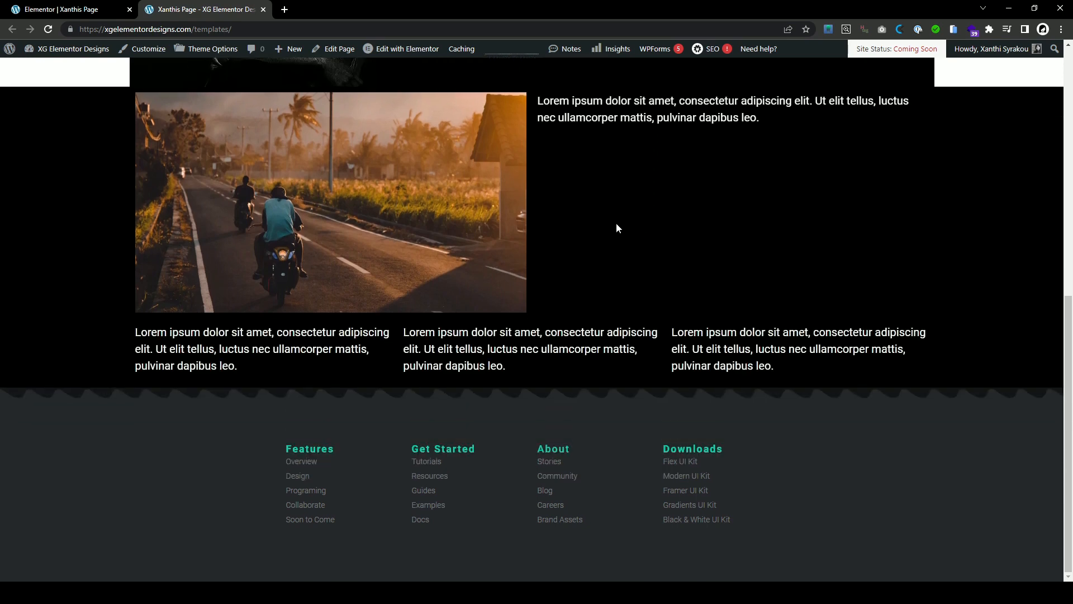
pyautogui.click(417, 9)
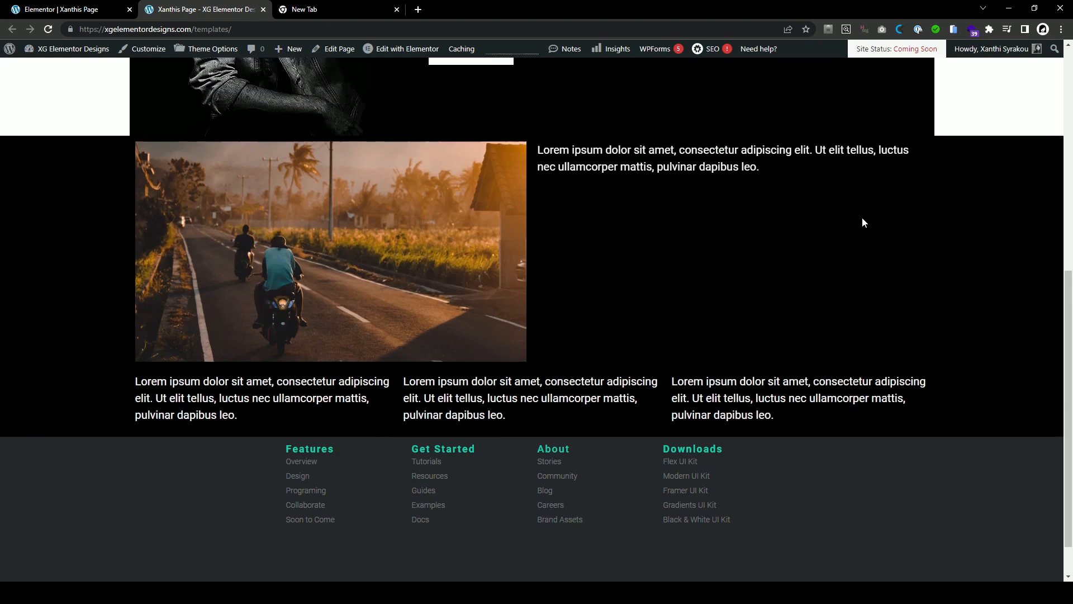
pyautogui.scroll(3)
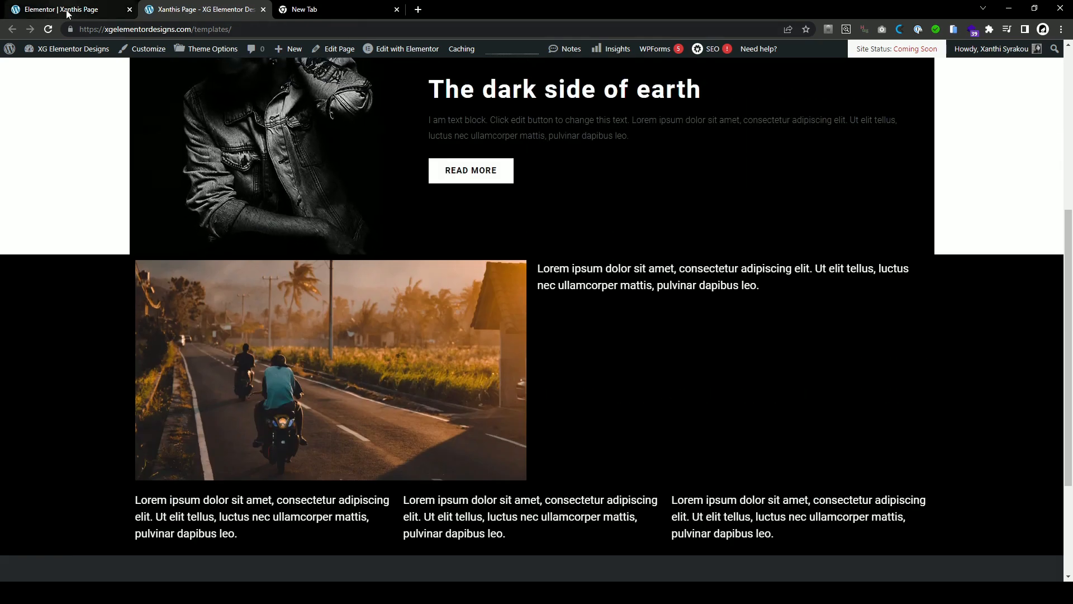
pyautogui.scroll(-3)
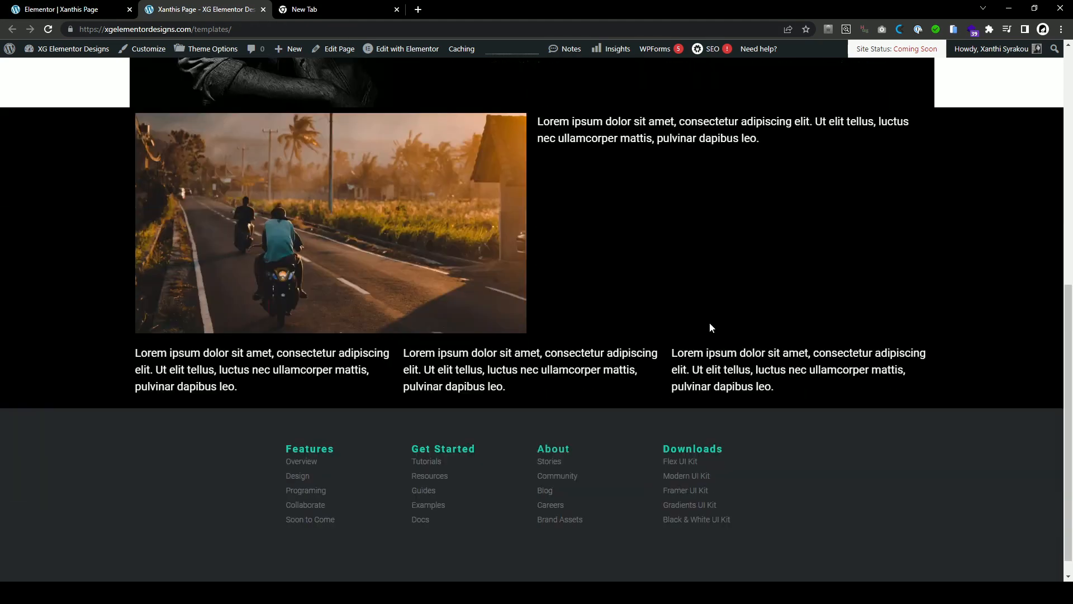
pyautogui.scroll(-3)
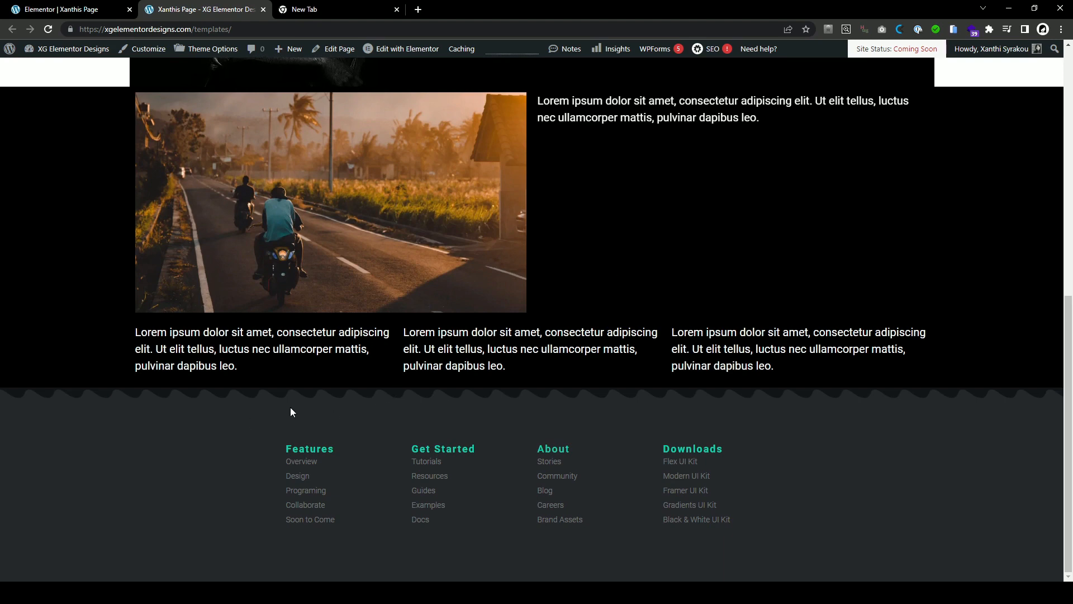
pyautogui.moveTo(137, 275)
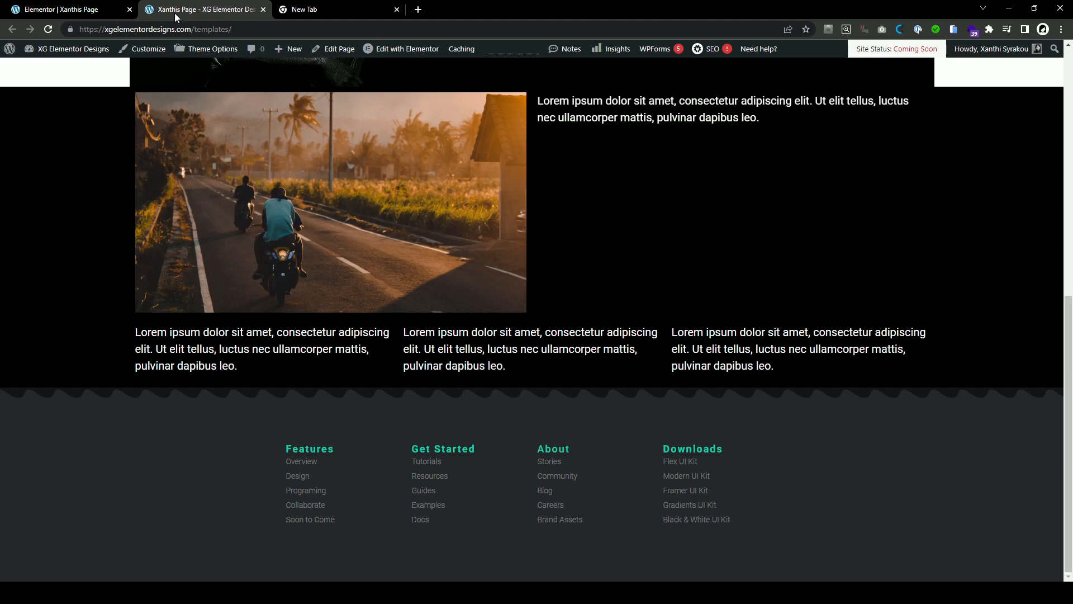
pyautogui.moveTo(384, 135)
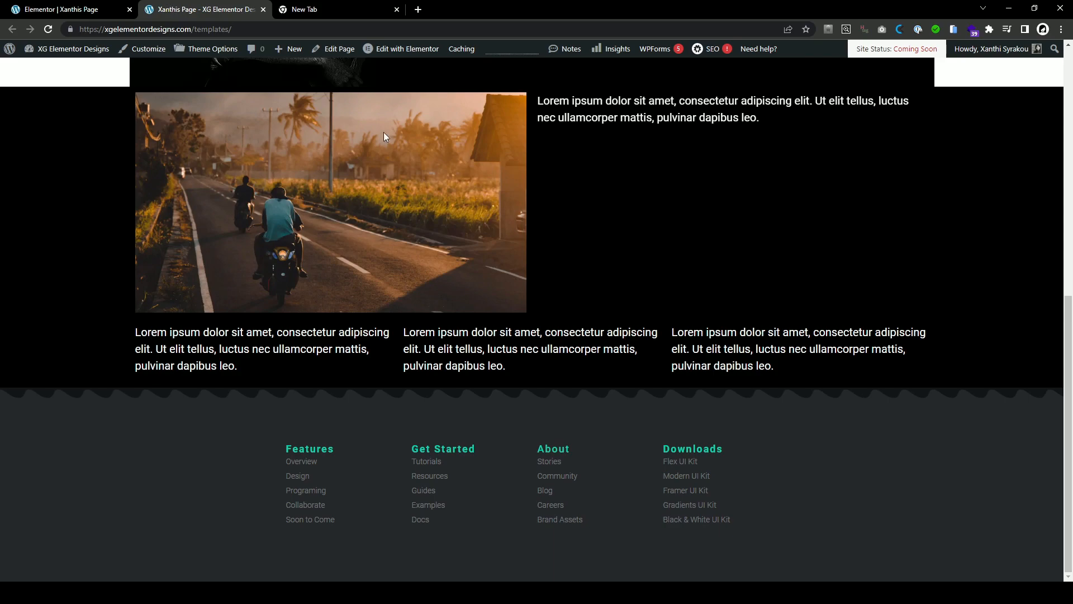